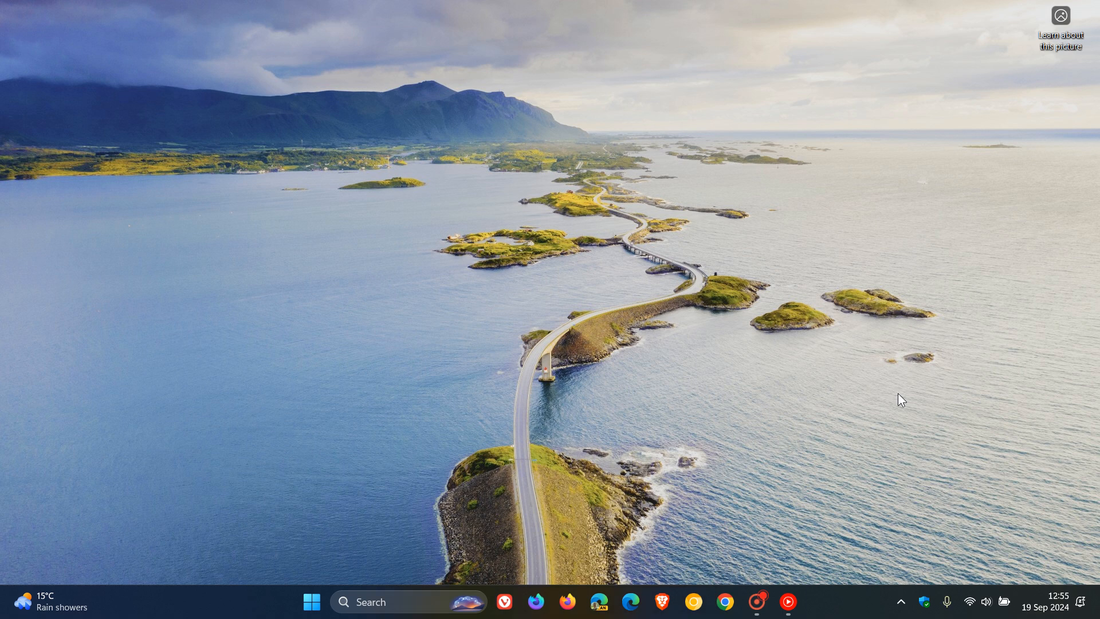
mouse_move(312, 602)
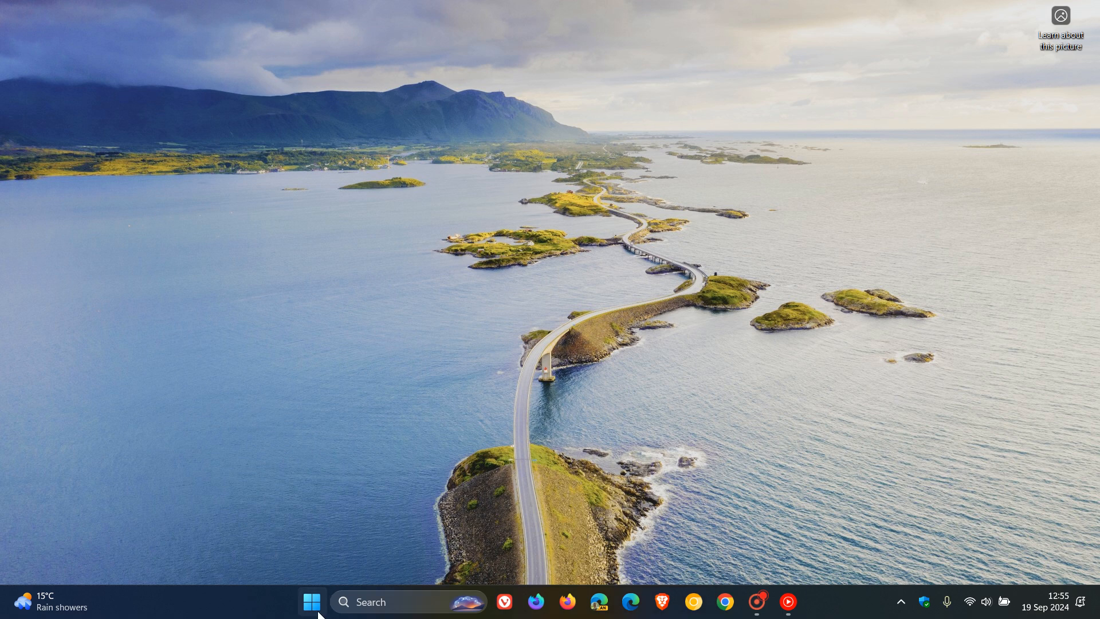
- Open All apps in the Start menu and scroll down to the W entries
click(312, 602)
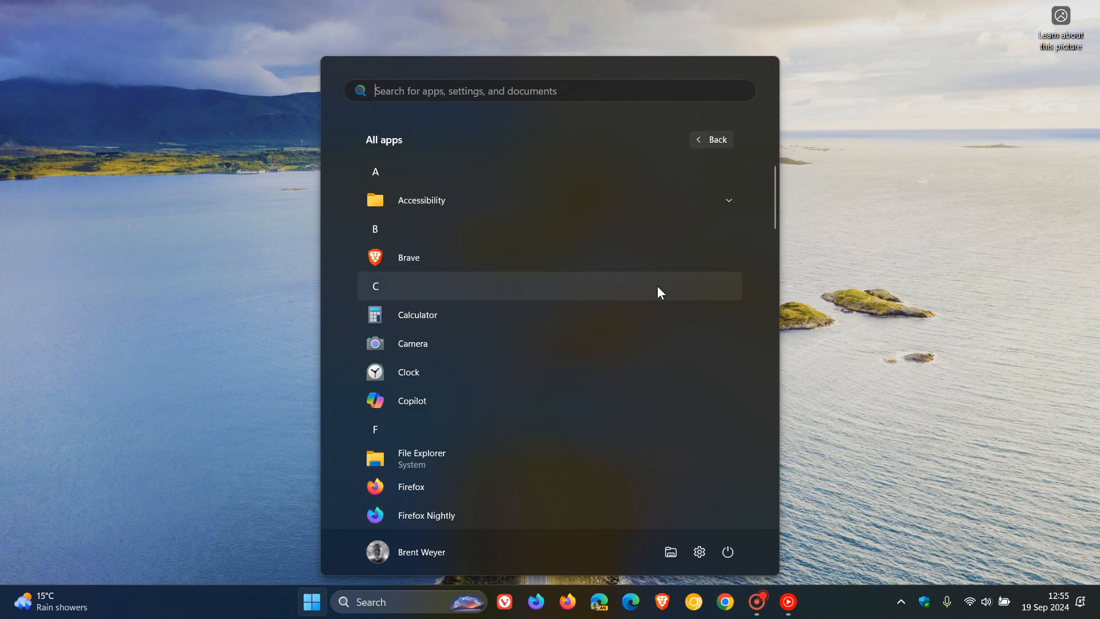
scroll(down, 3)
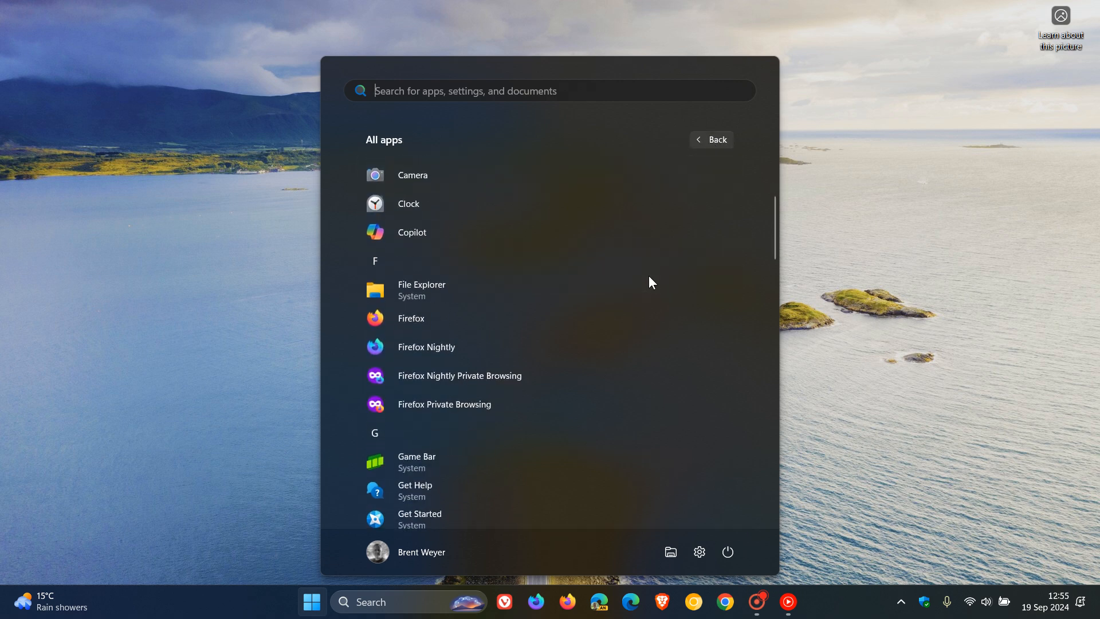
scroll(down, 3)
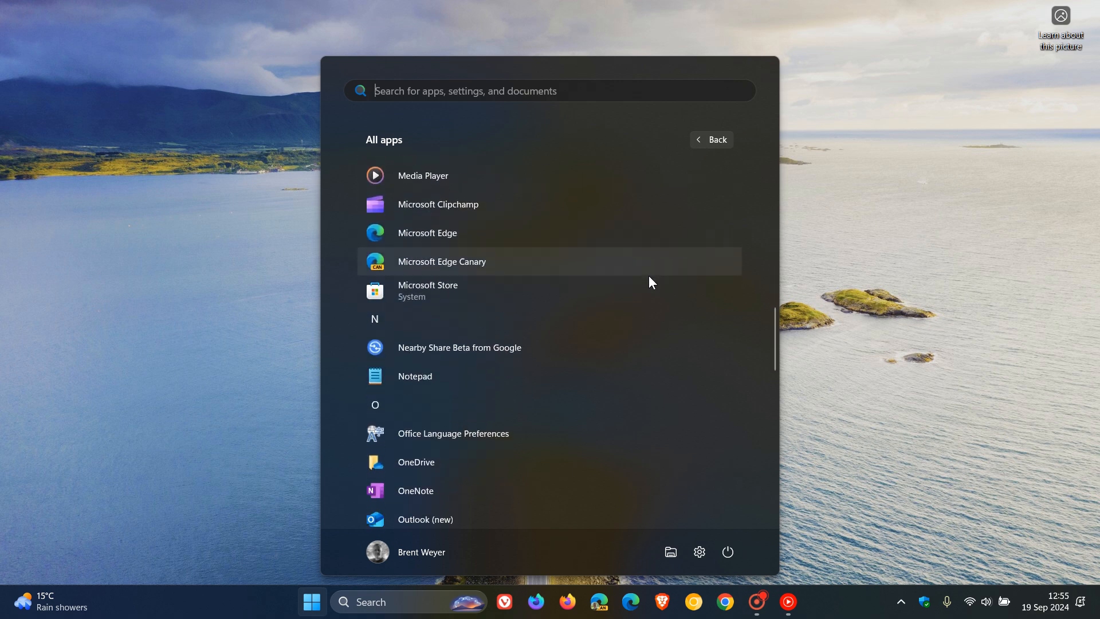
scroll(down, 3)
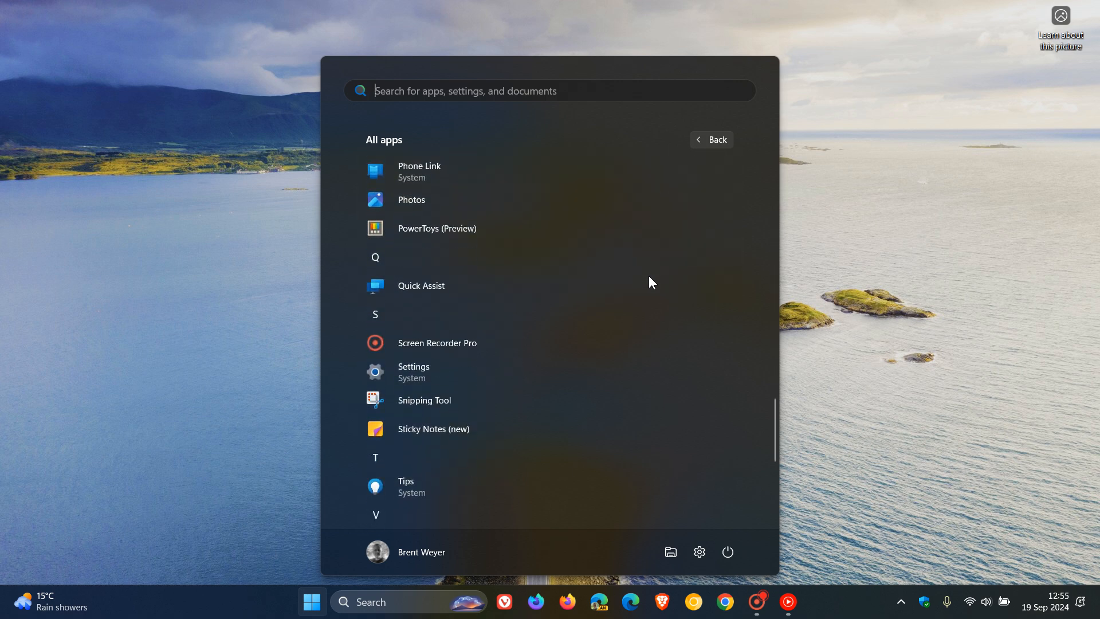
scroll(down, 3)
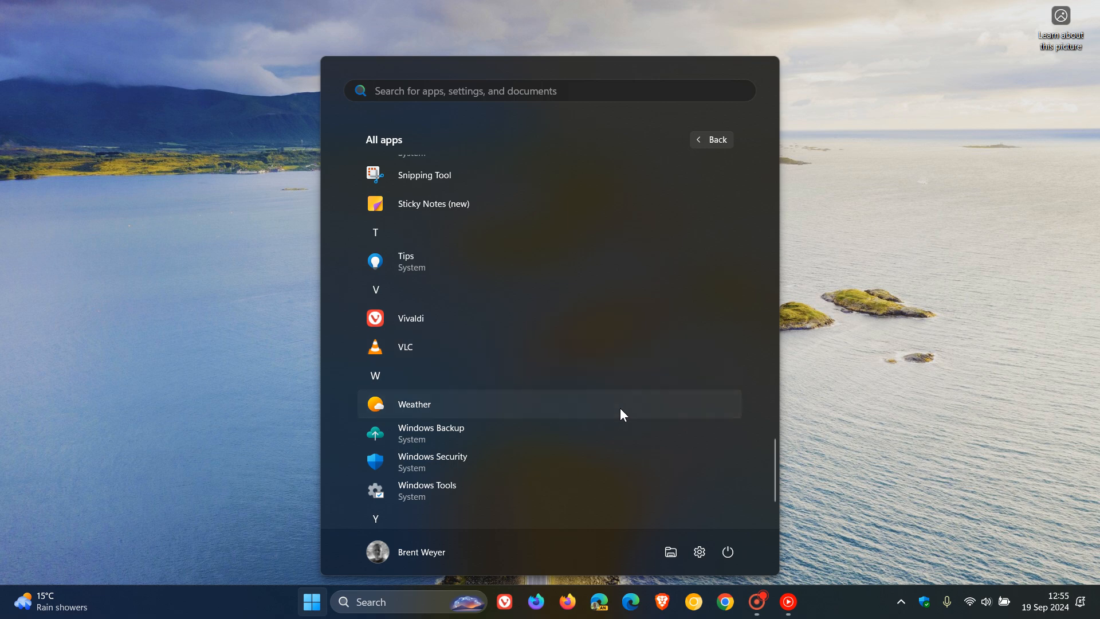
- Launch Weather to the East London forecast, maximize its window, and scroll down
click(414, 404)
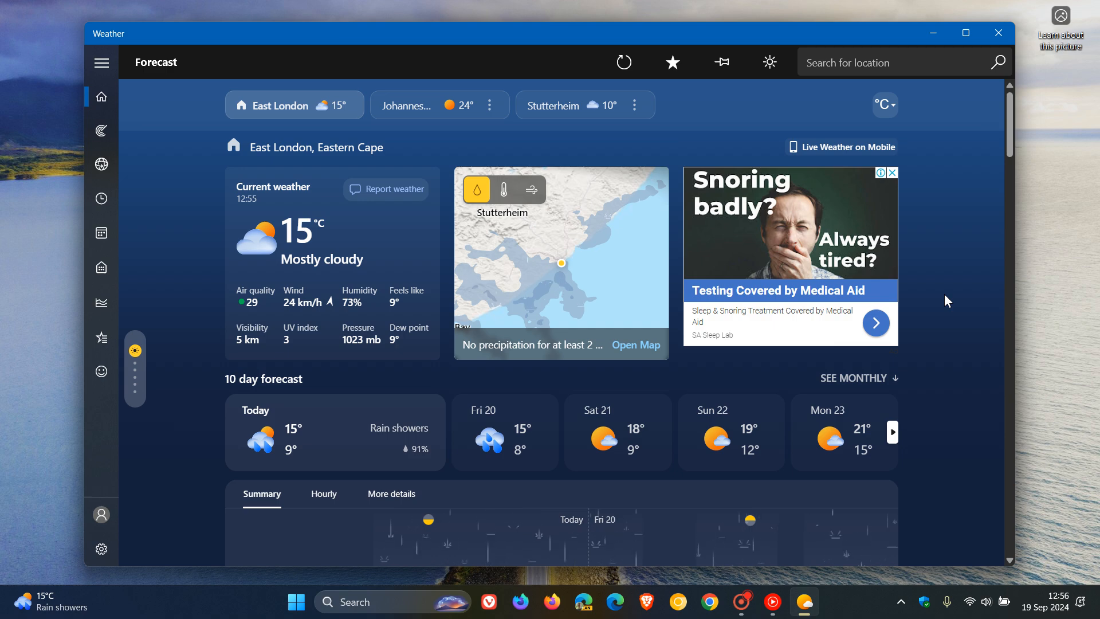
click(966, 34)
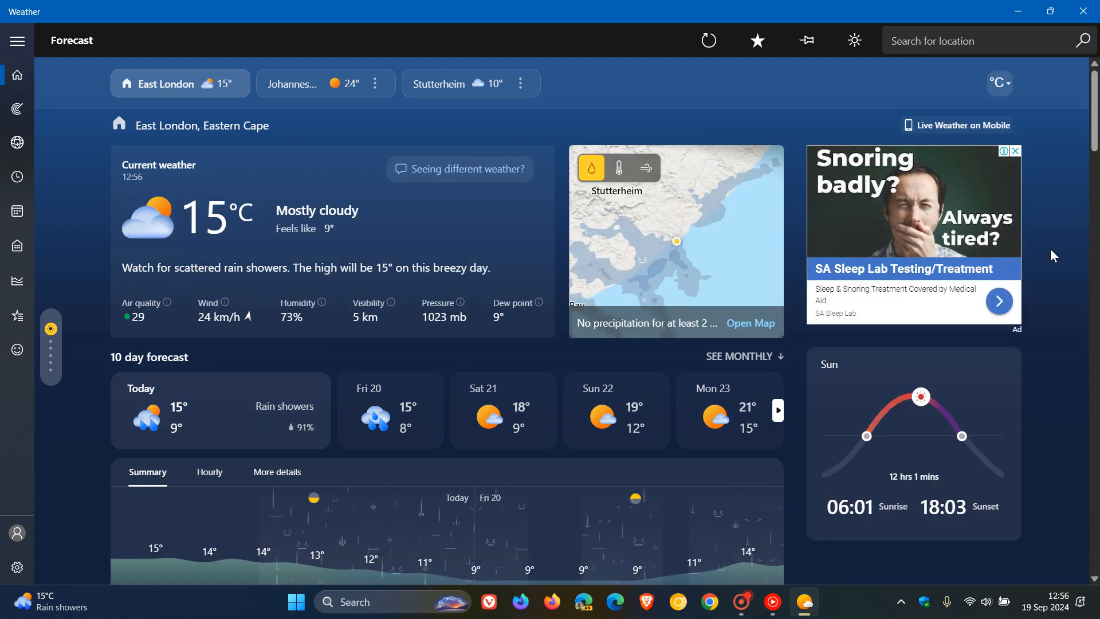
scroll(down, 3)
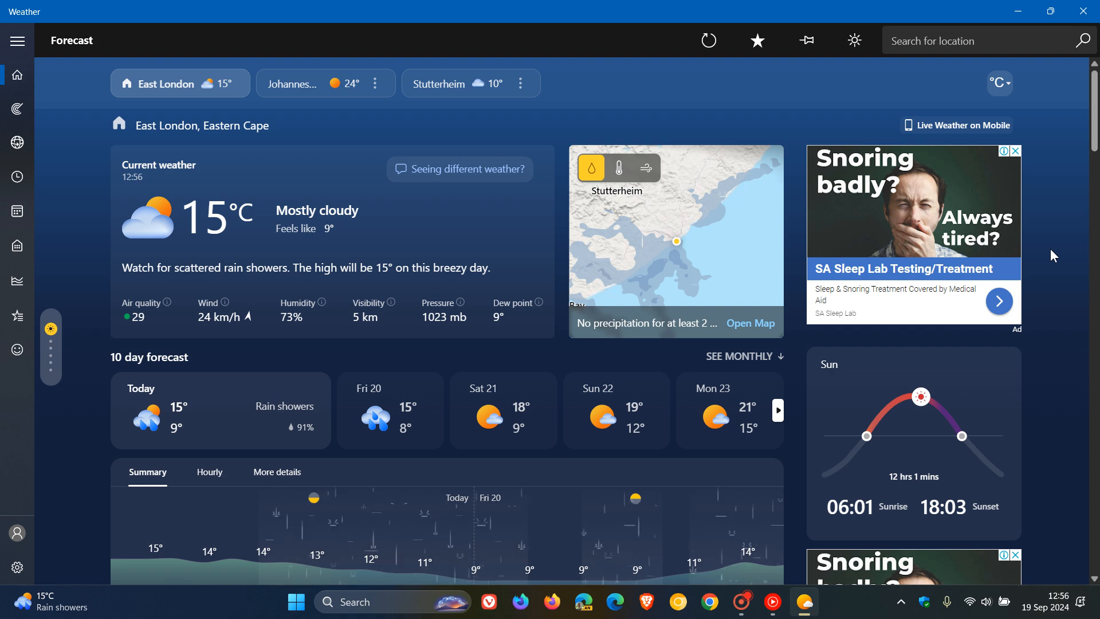
mouse_move(17, 281)
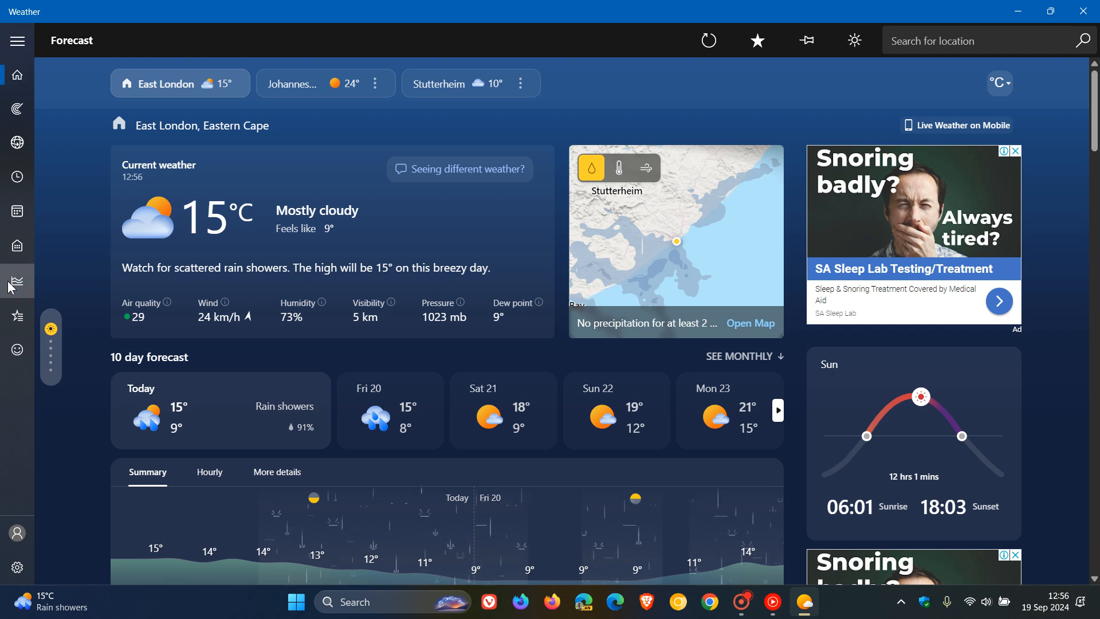
- Open Historical Weather and view the Precipitation, Humidity, then Wind charts
click(16, 281)
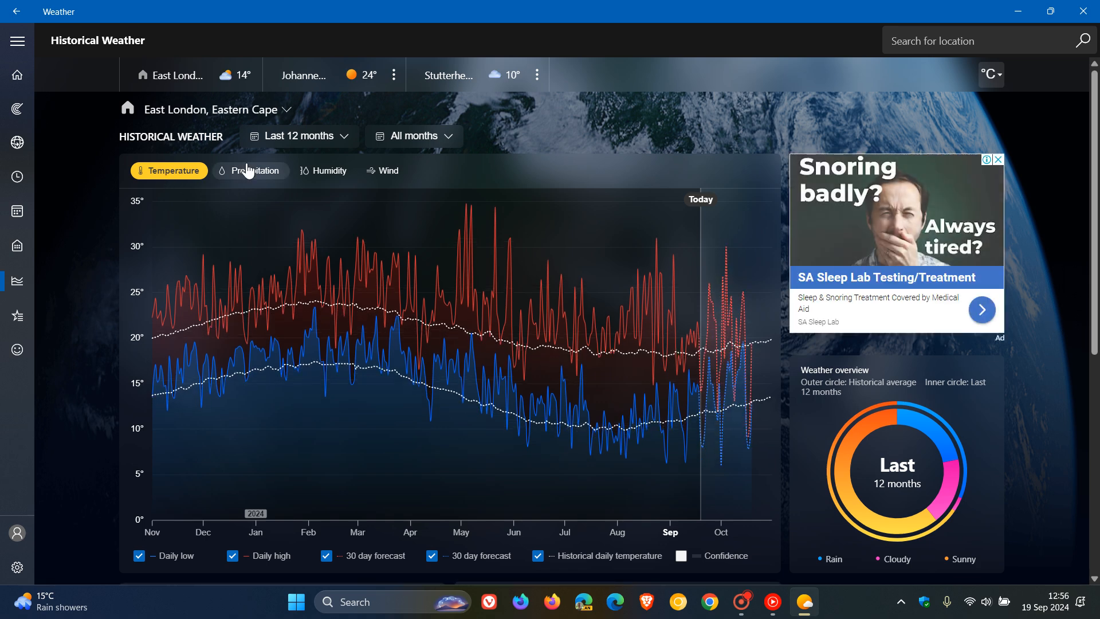
click(250, 171)
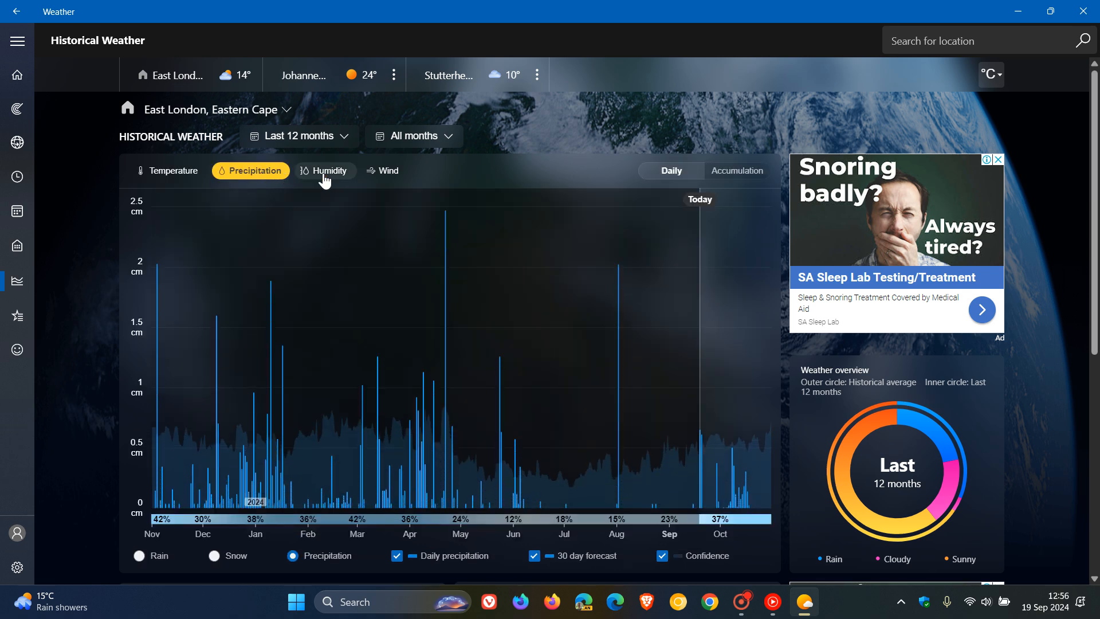
click(325, 171)
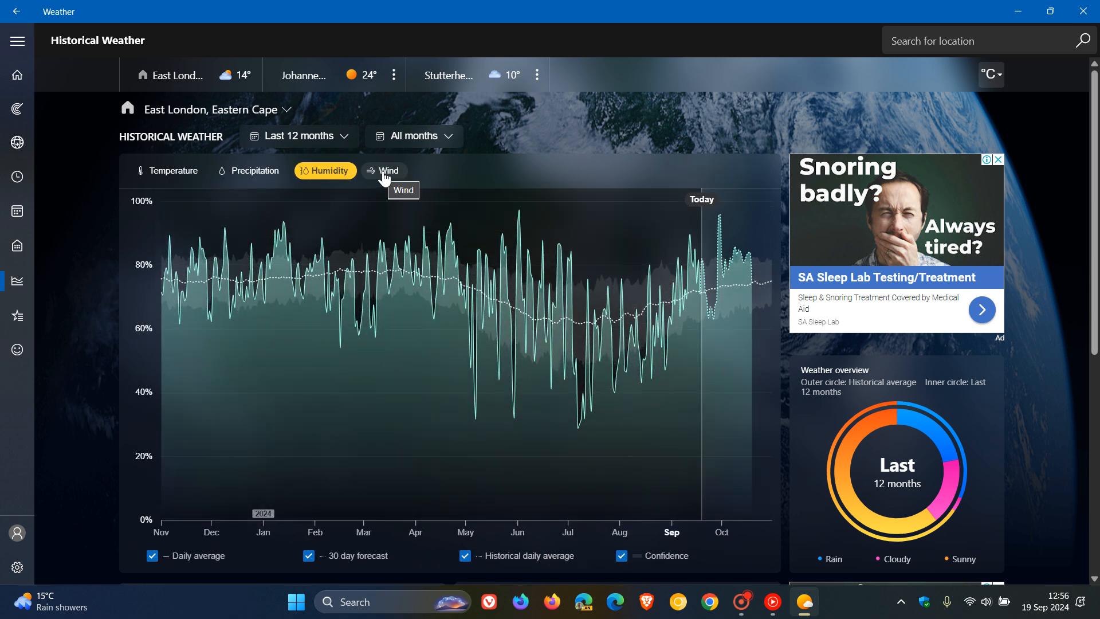
click(385, 171)
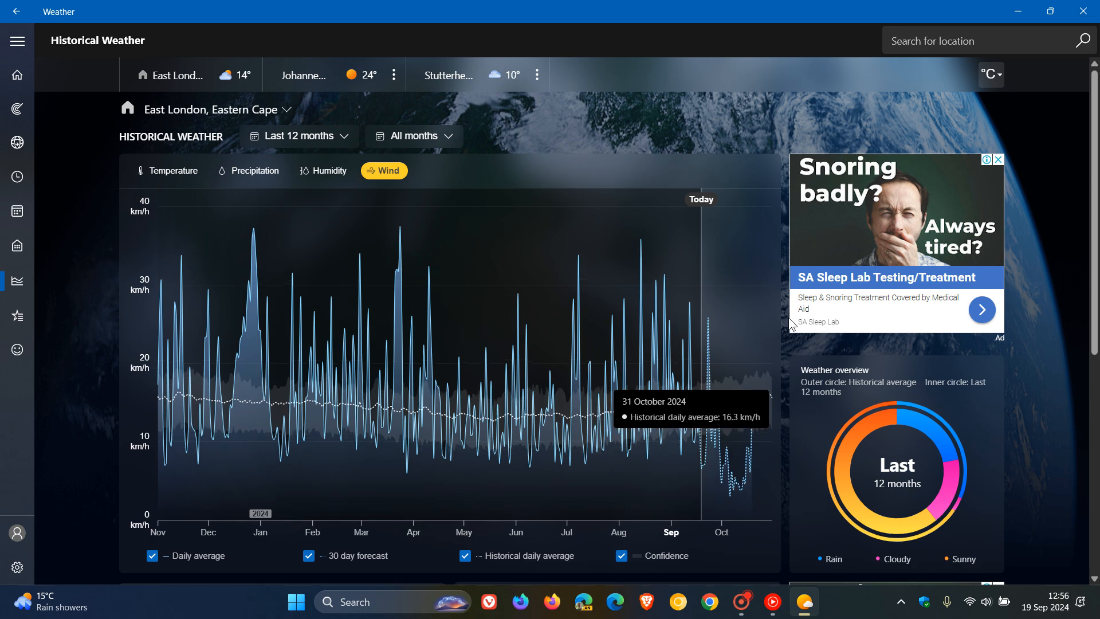
mouse_move(785, 324)
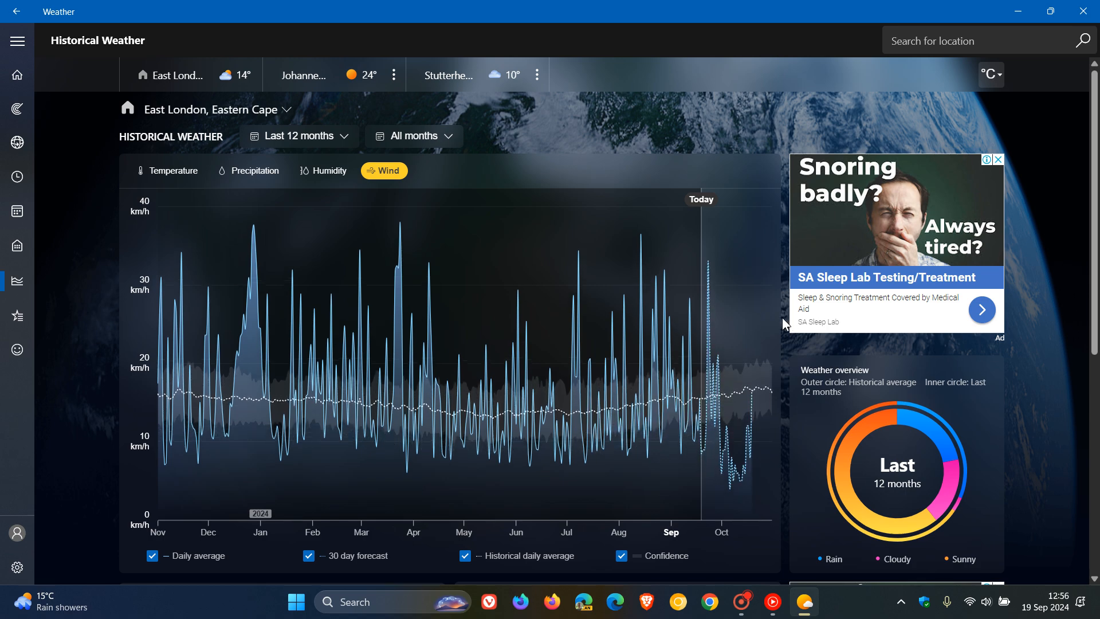
scroll(down, 3)
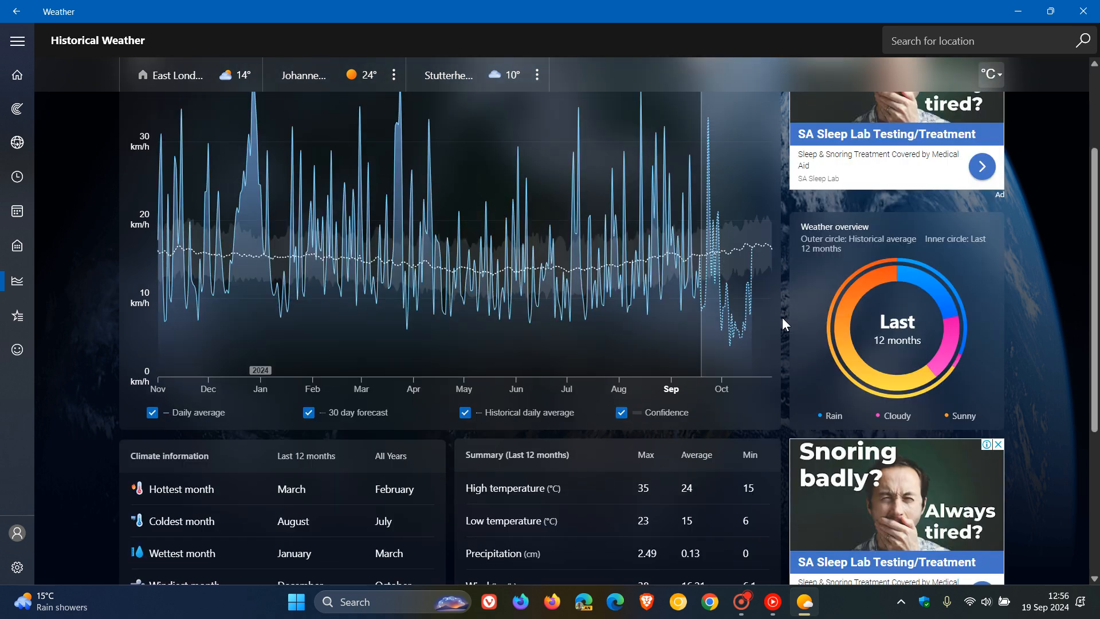
scroll(down, 3)
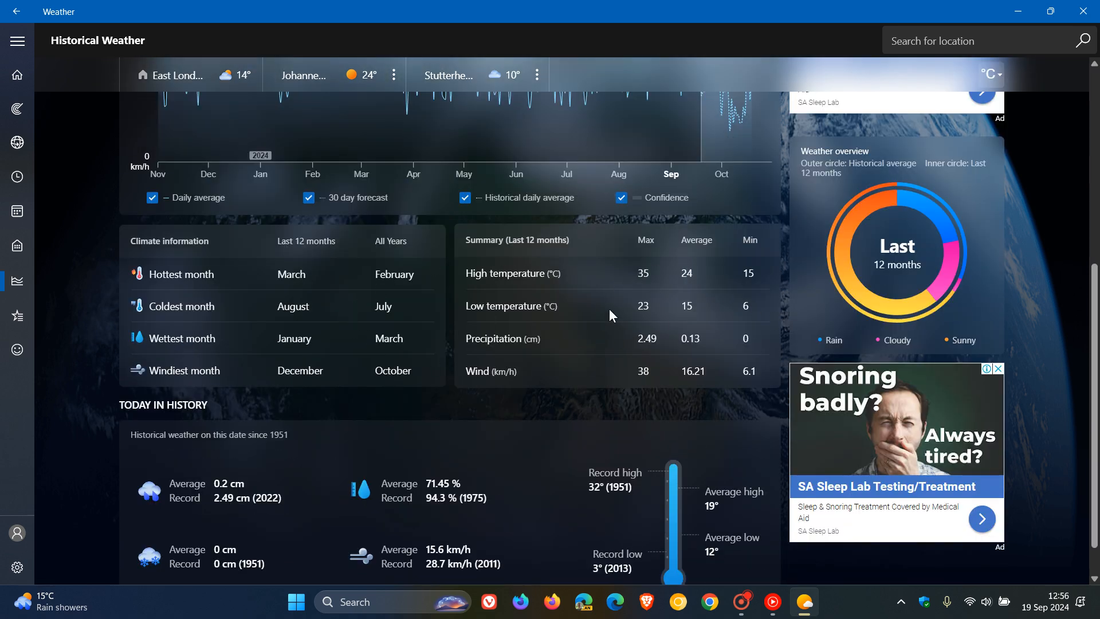
mouse_move(781, 306)
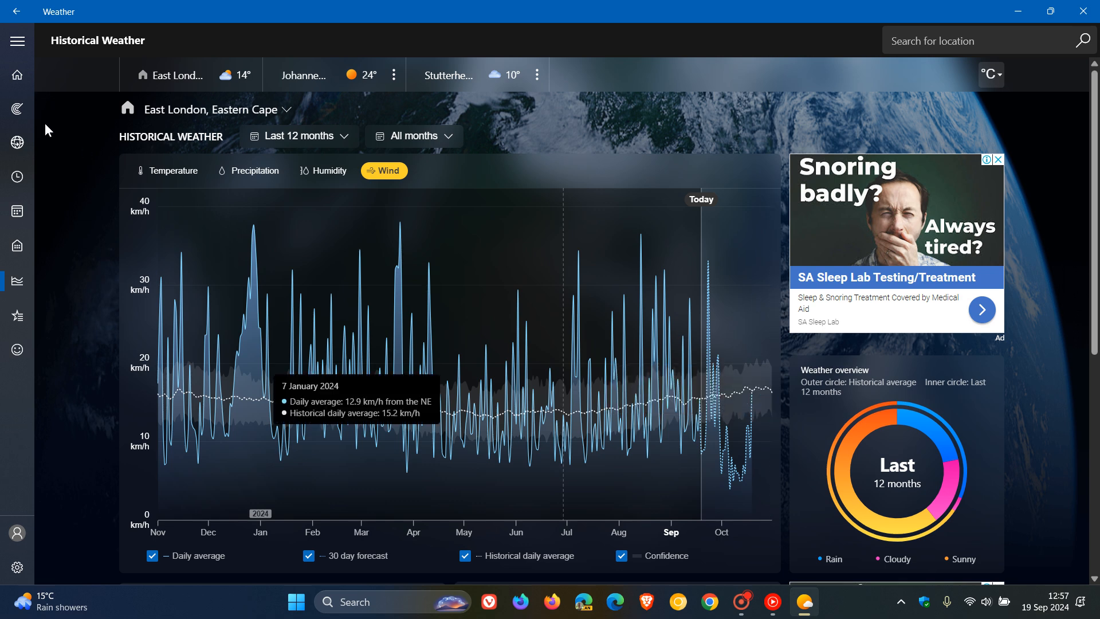
- Return to the Home forecast page and close the Weather window
click(16, 75)
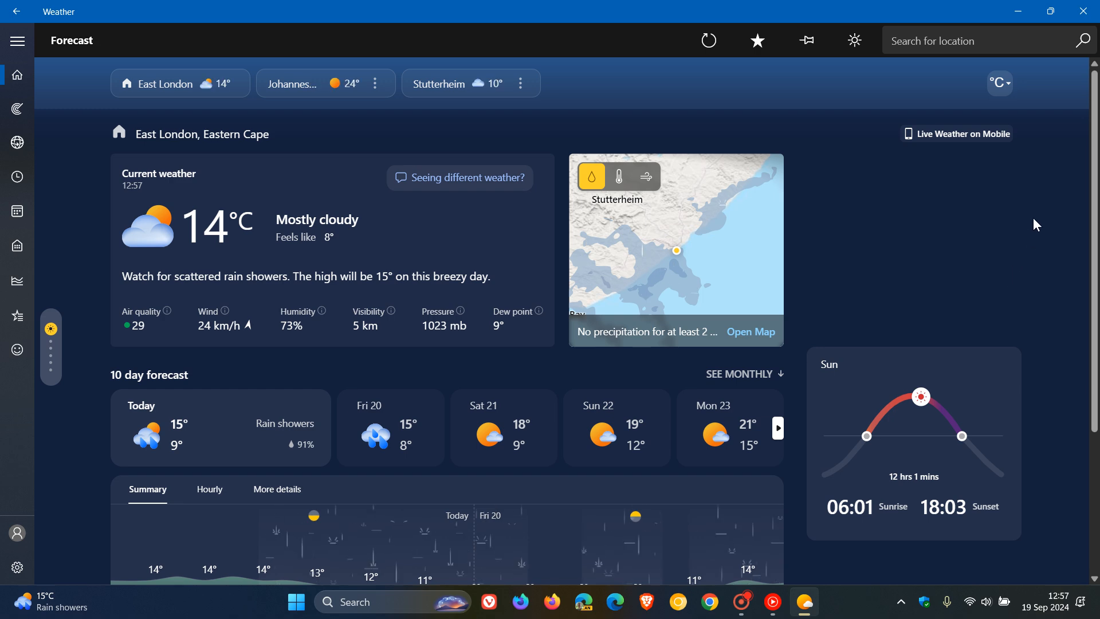
click(1050, 10)
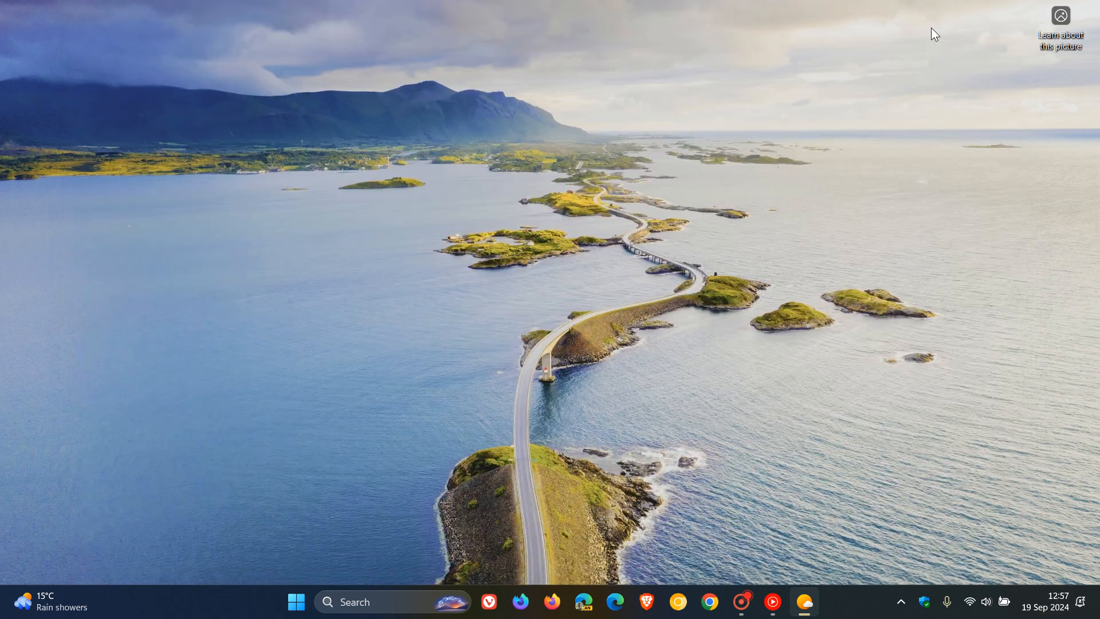
mouse_move(644, 203)
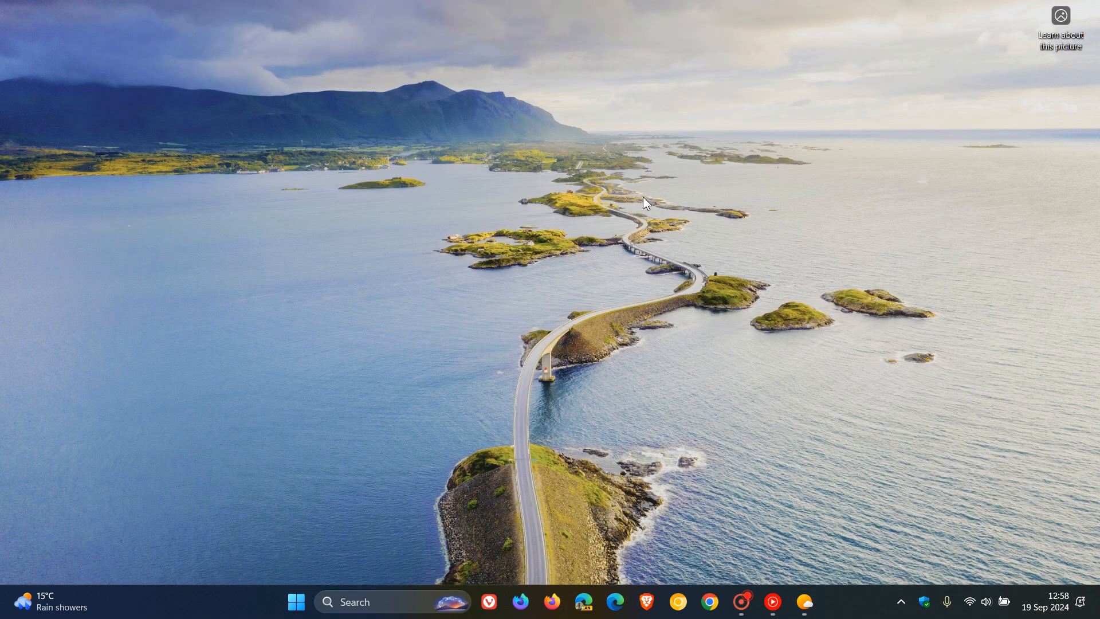